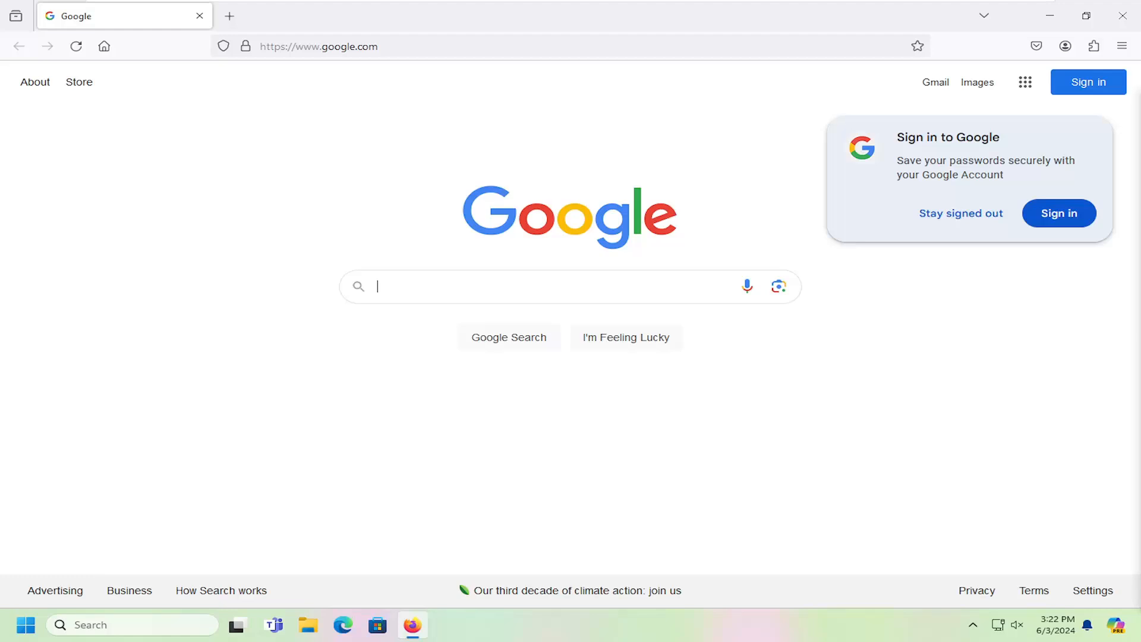
pyautogui.moveTo(1126, 286)
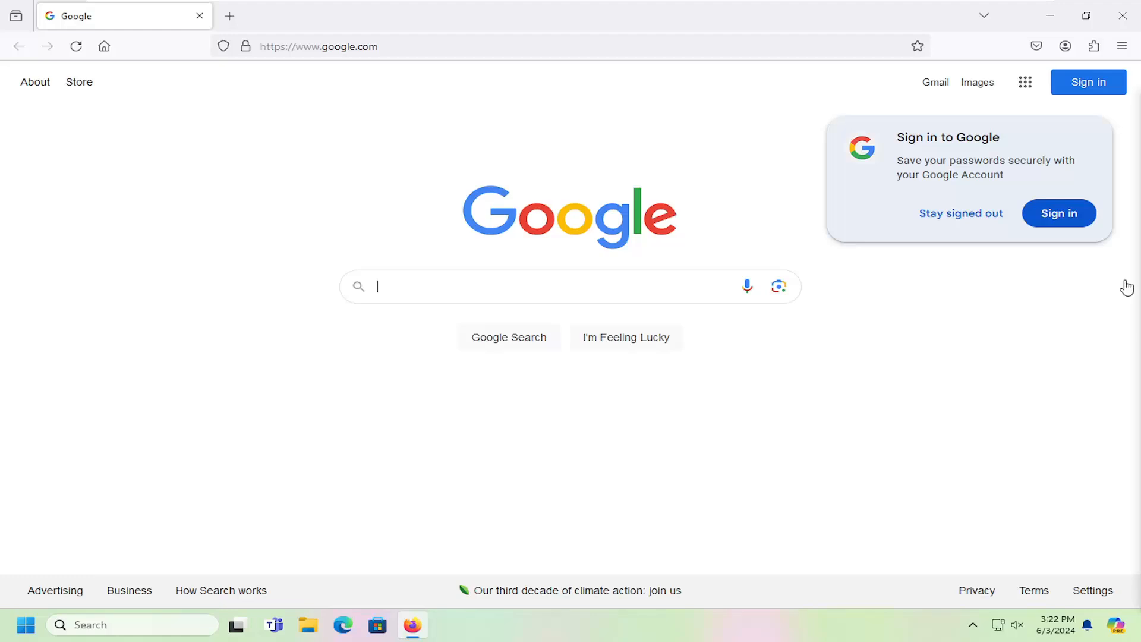
pyautogui.moveTo(432, 102)
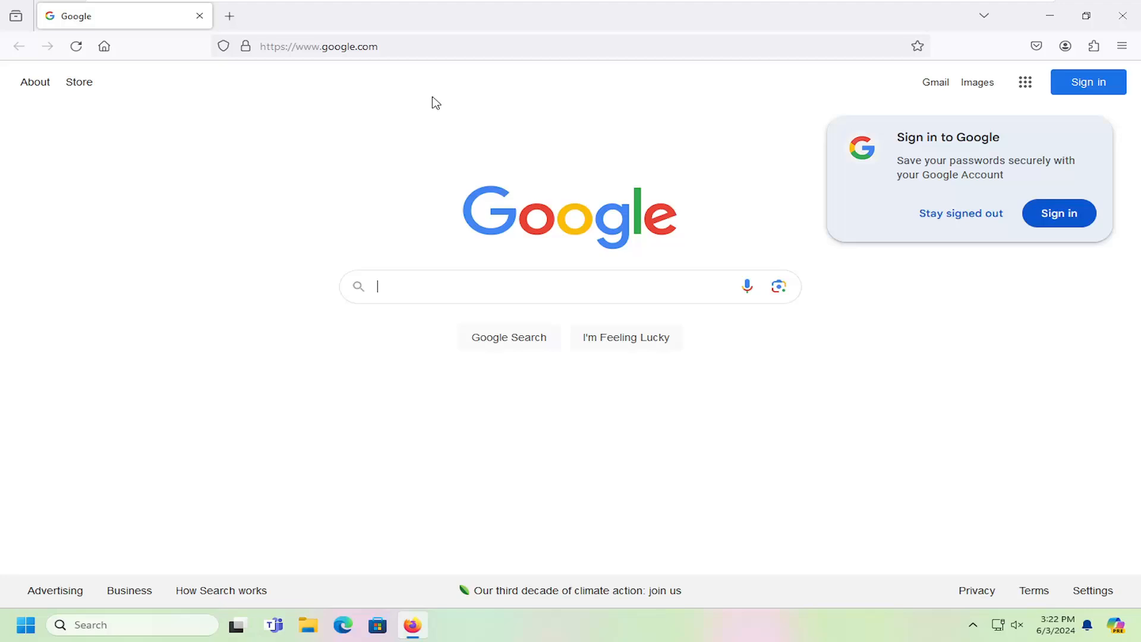
pyautogui.moveTo(1121, 46)
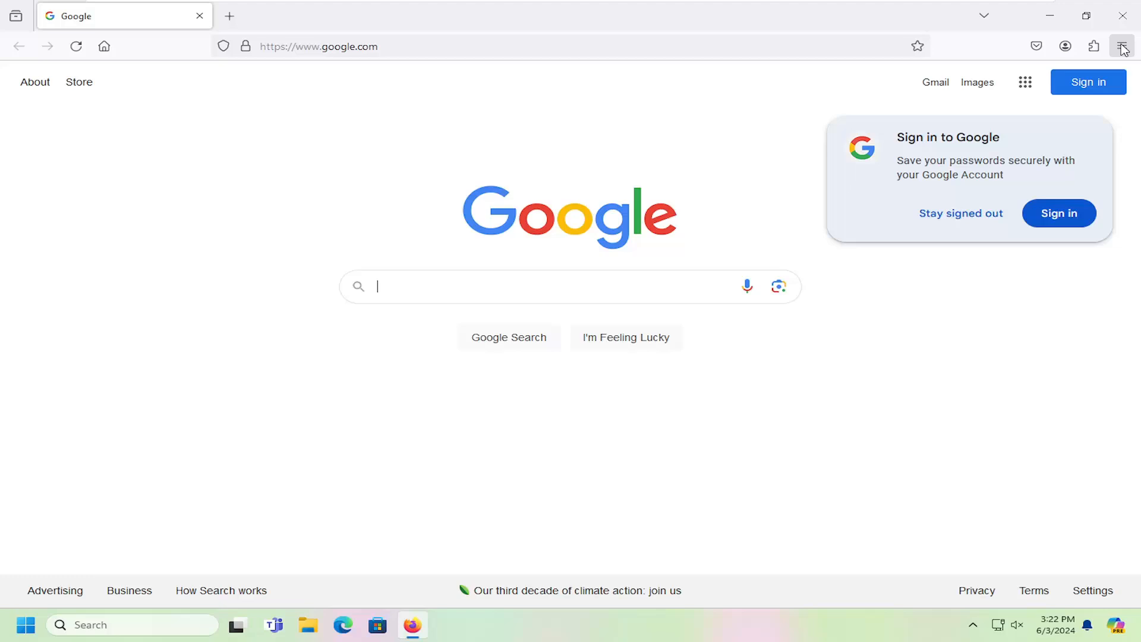
# - Open Firefox Settings from the main menu in a new tab
pyautogui.click(1122, 46)
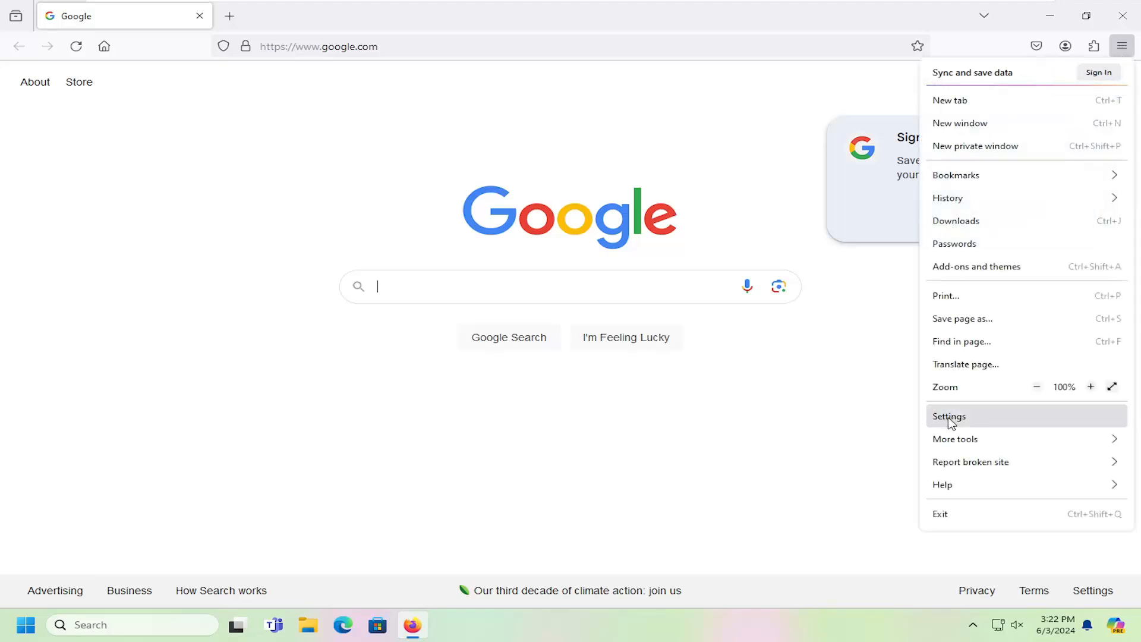
pyautogui.click(949, 415)
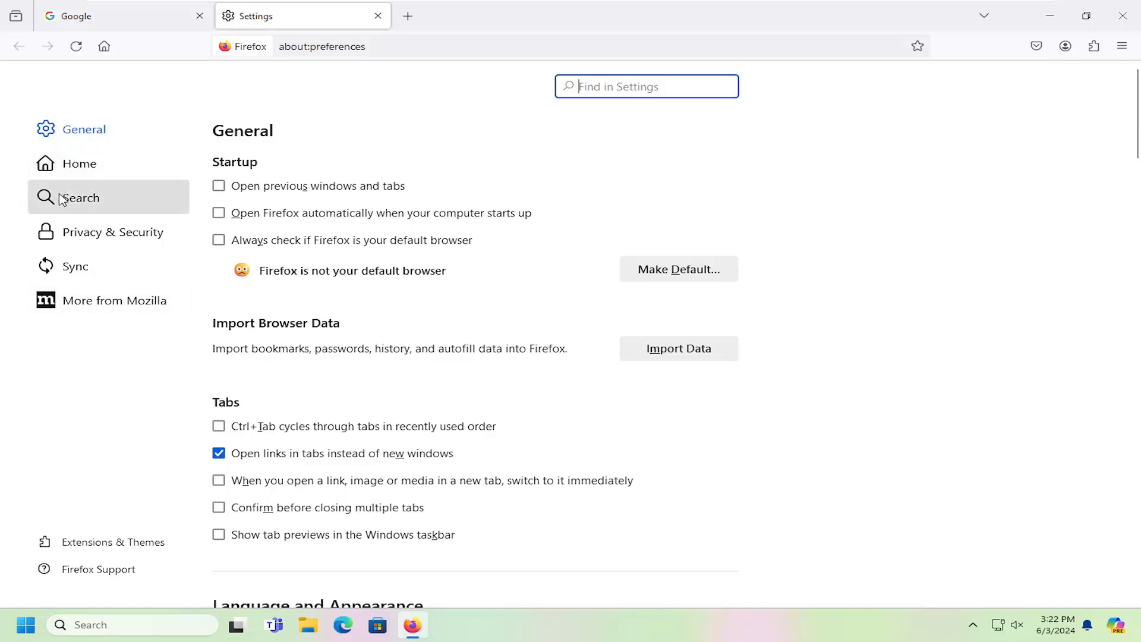
# - In the Search section, pick Google as the Default Search Engine instead of DuckDuckGo
pyautogui.click(81, 197)
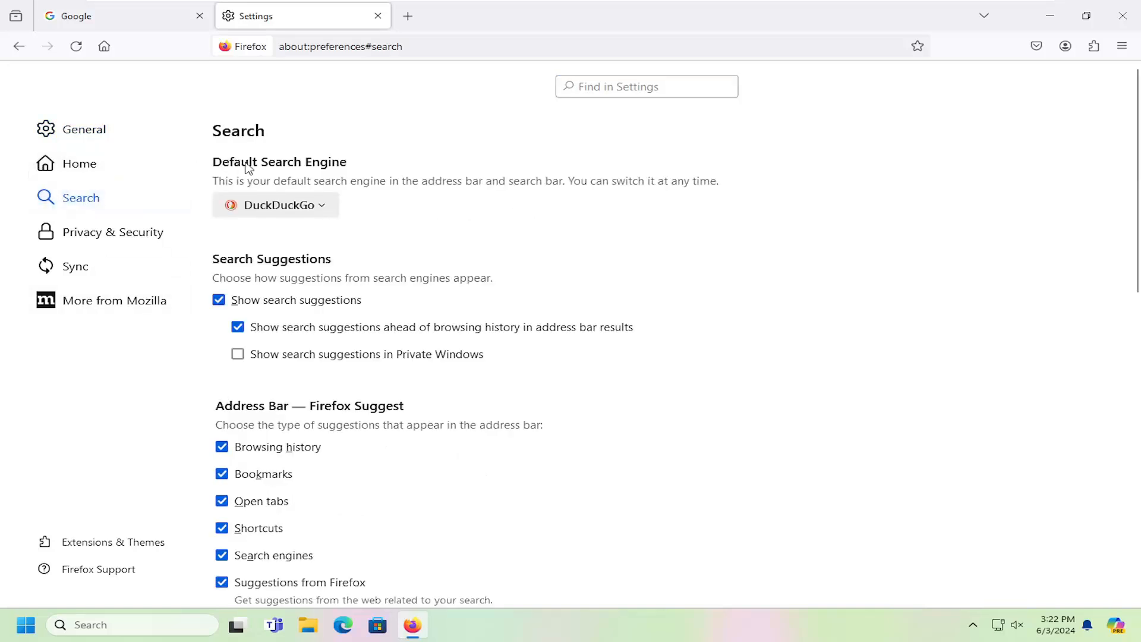
pyautogui.click(275, 205)
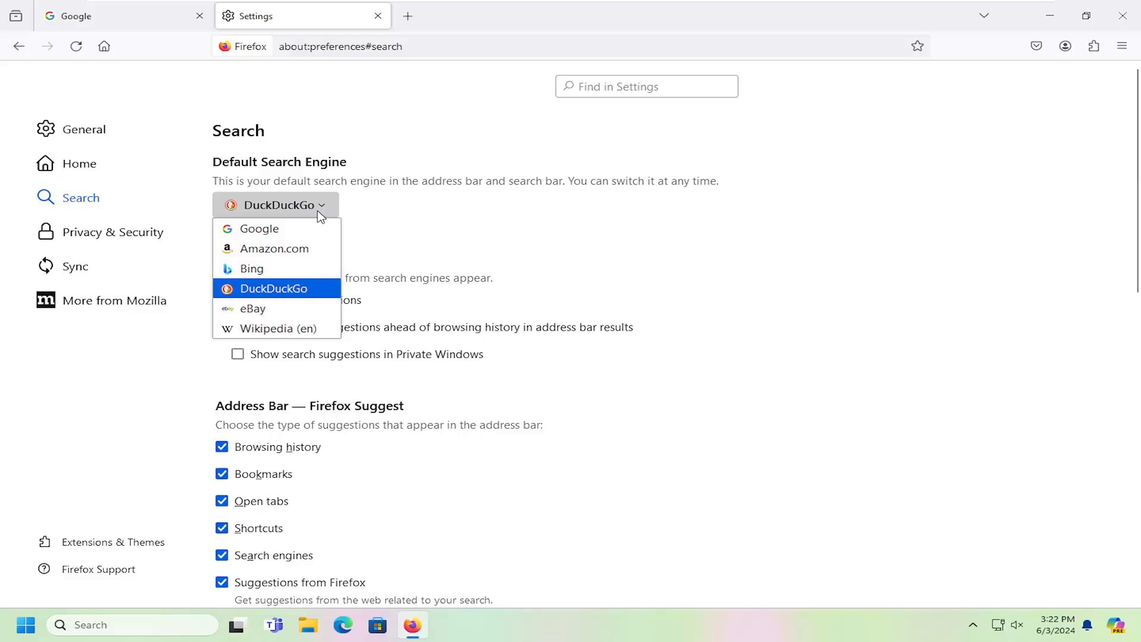
pyautogui.click(258, 228)
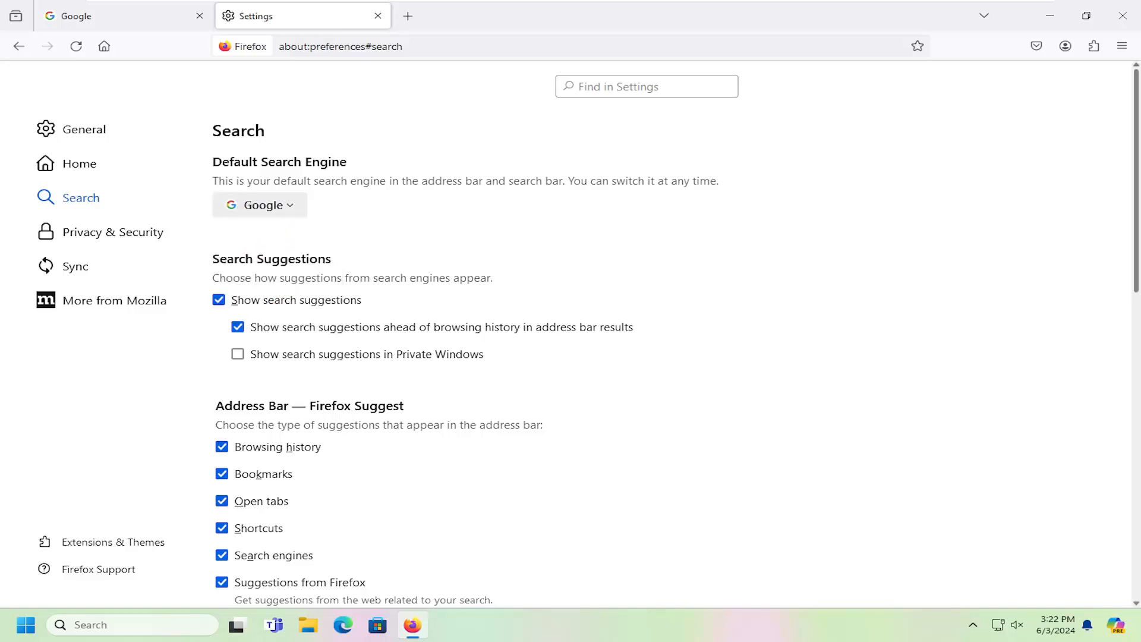